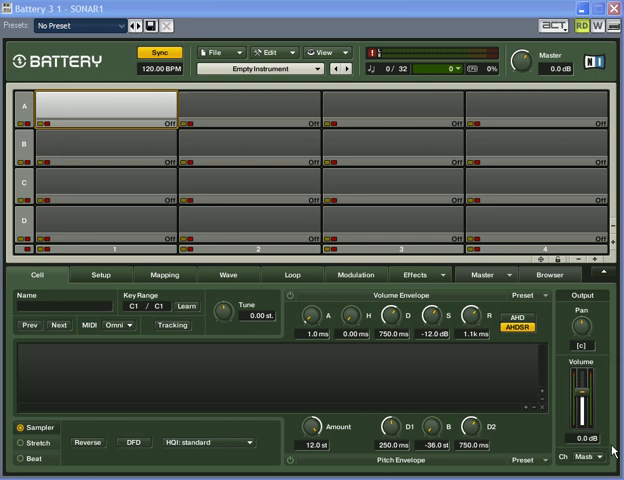
mouse_move(612, 452)
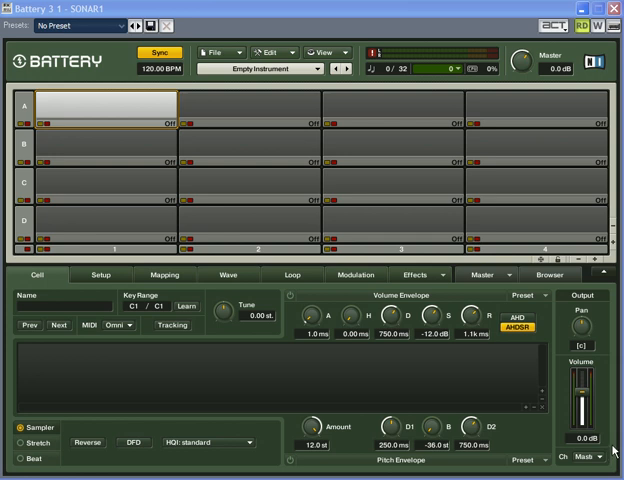
mouse_move(560, 276)
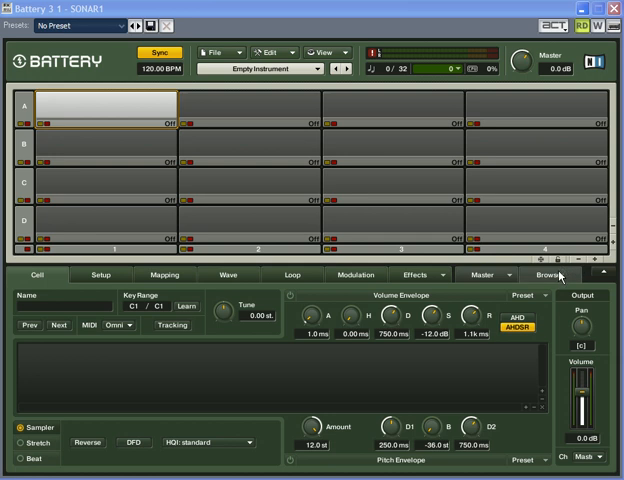
- Enable the volume envelope on the ambient synth loop cell, sustain up and release down
left_click(560, 272)
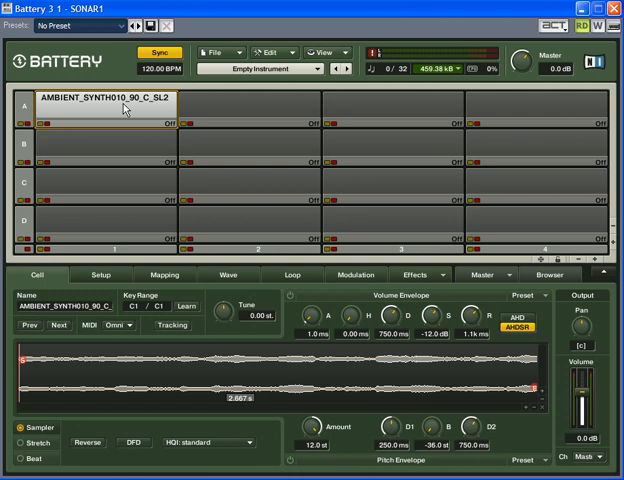
mouse_move(200, 214)
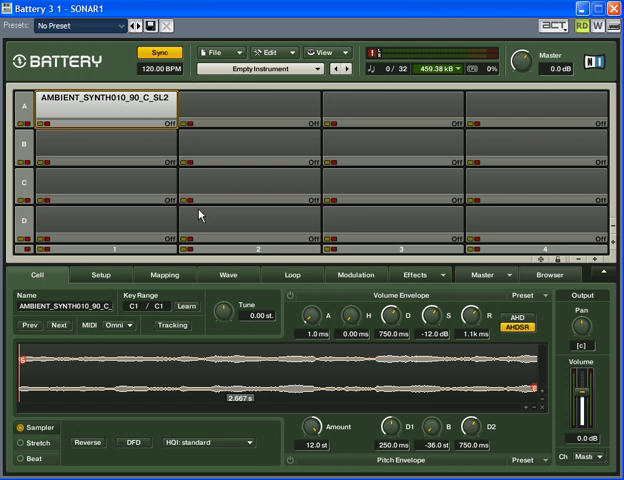
mouse_move(292, 300)
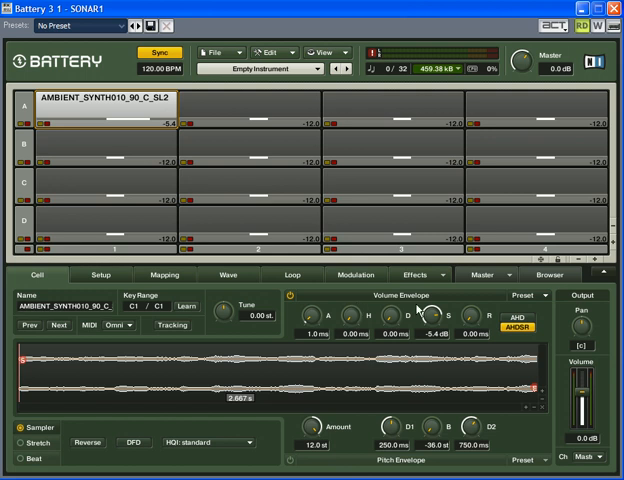
mouse_move(476, 322)
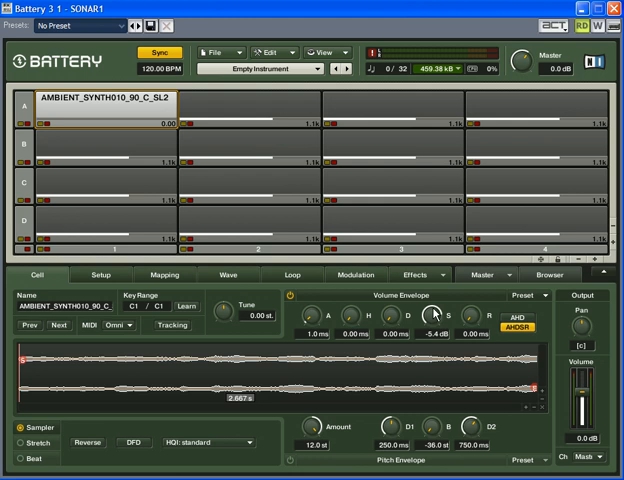
mouse_move(100, 104)
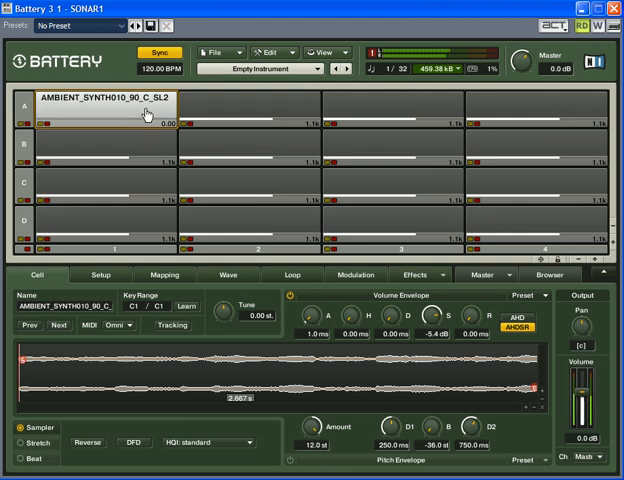
left_click(106, 108)
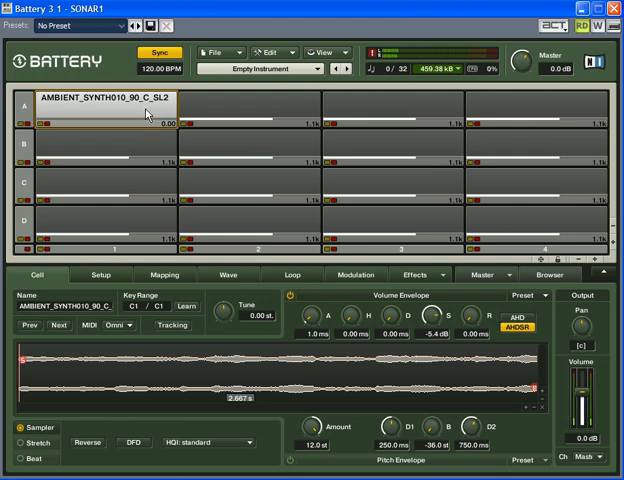